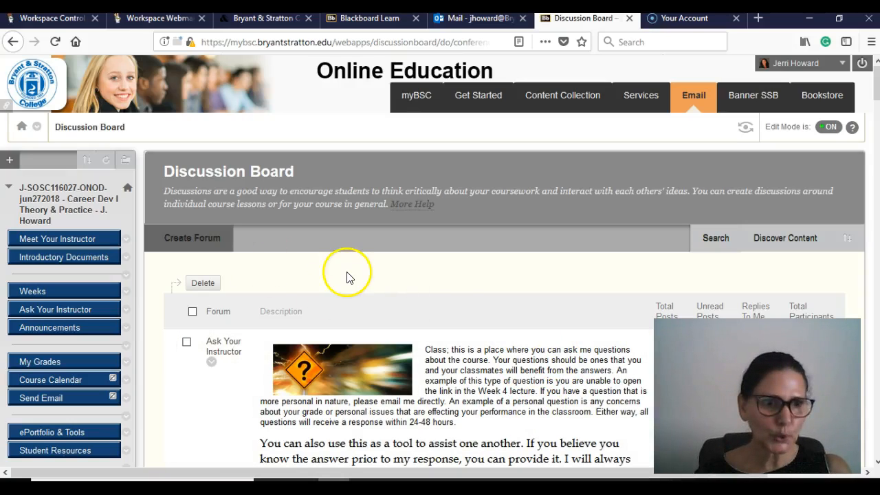
{"action": "mouse_move", "coordinate": [337, 275]}
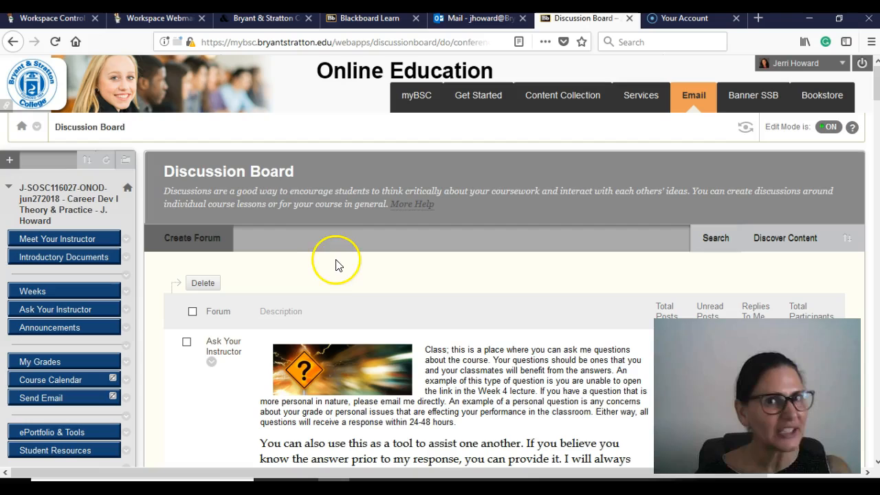
{"action": "mouse_move", "coordinate": [471, 267]}
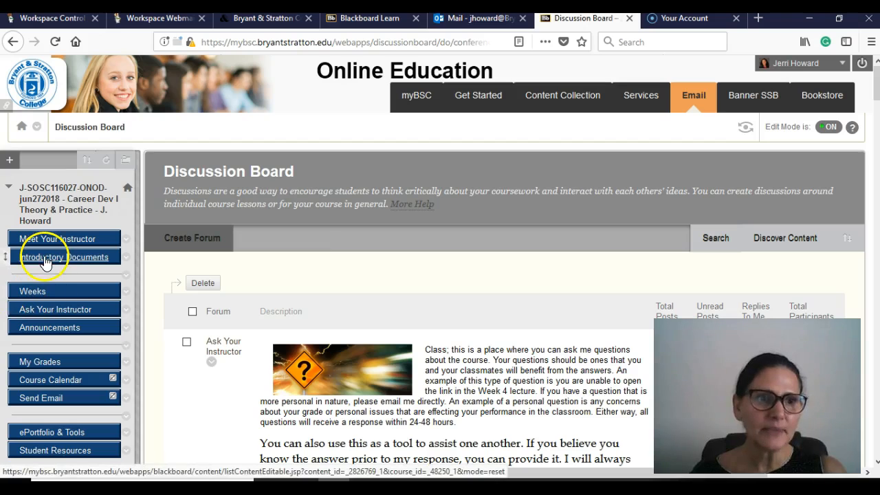
{"action": "mouse_move", "coordinate": [45, 260]}
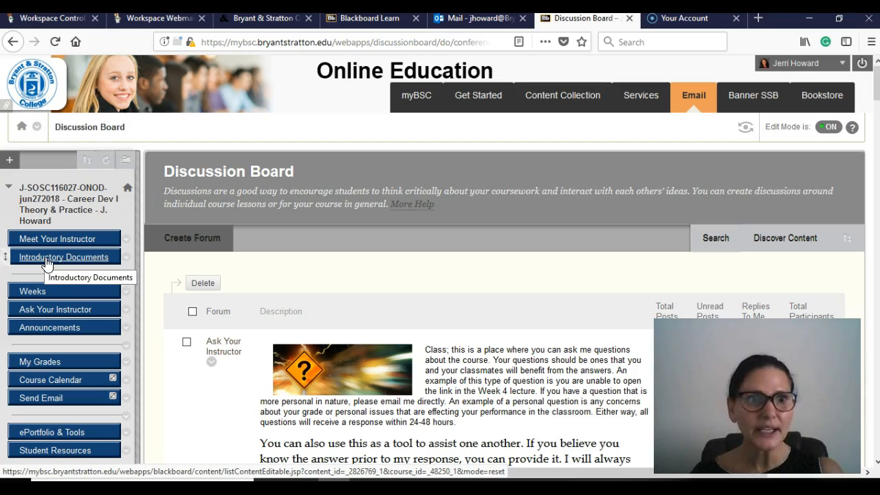
Step: Browse Introductory Documents, including the SOSC116 supplemental syllabus and tracking calendar, then go to Weeks
{"action": "left_click", "coordinate": [63, 256]}
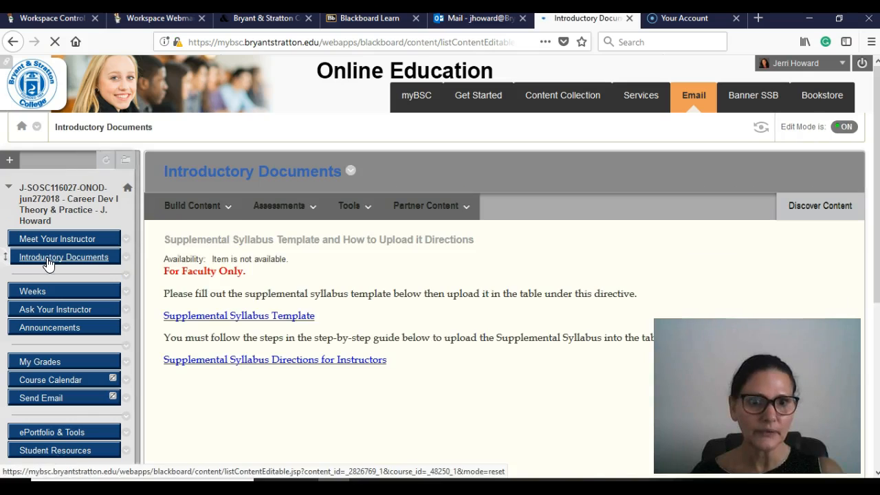
{"action": "scroll", "scroll_direction": "down", "scroll_amount": 3}
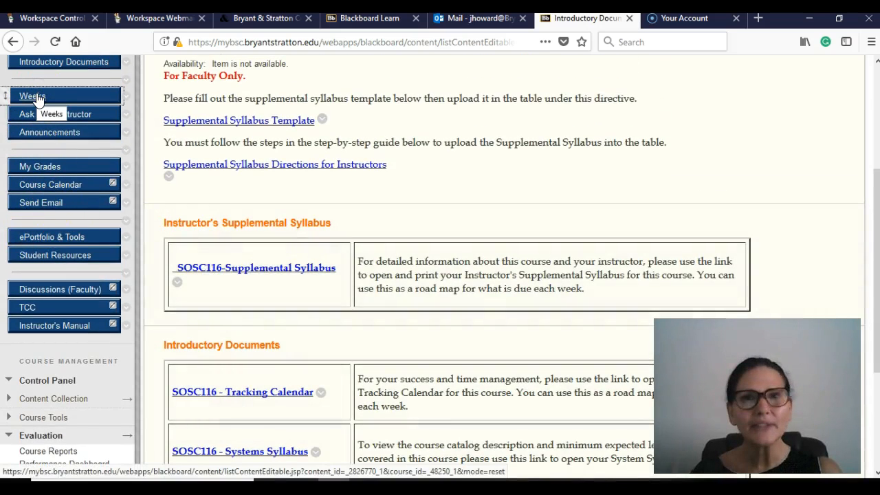
{"action": "left_click", "coordinate": [31, 96]}
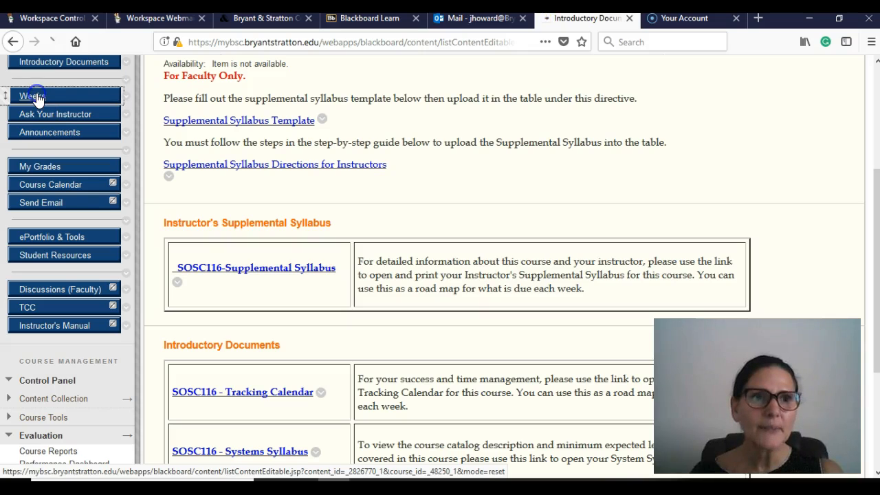
Step: View Week 2 'Creating Your Employment Documents' and its discussion, then scroll the Weeks list again
{"action": "left_click", "coordinate": [32, 95]}
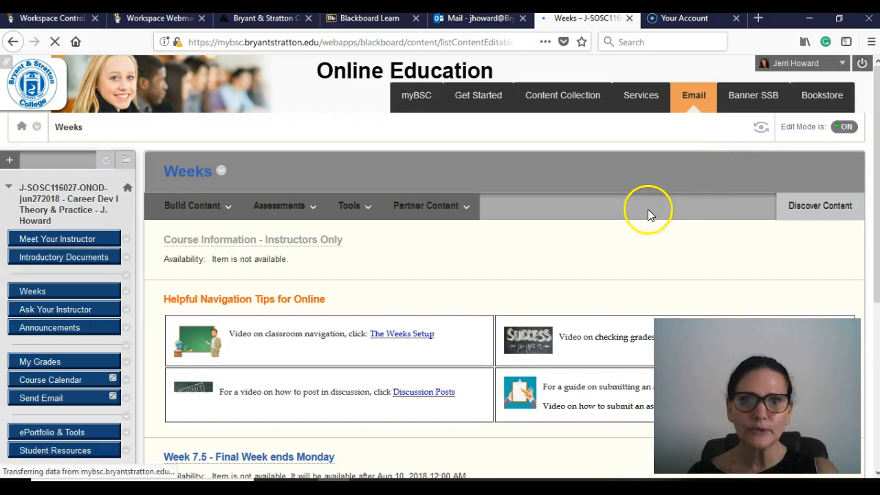
{"action": "left_click", "coordinate": [32, 291]}
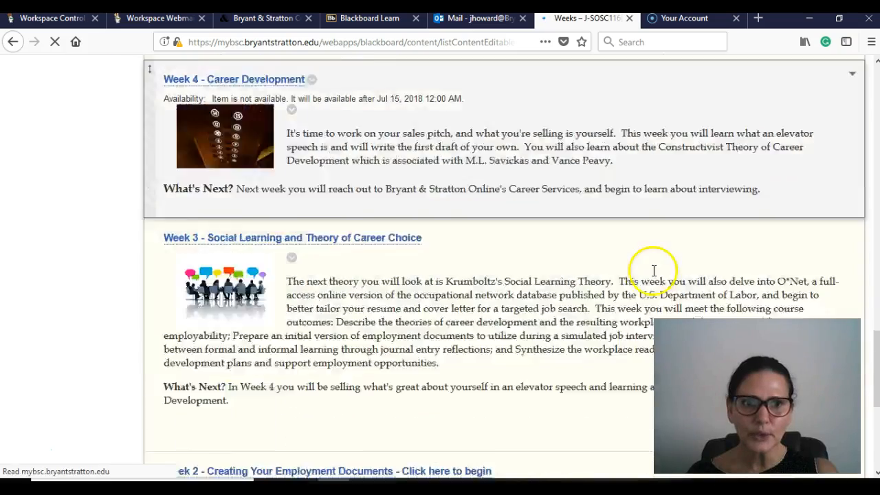
{"action": "scroll", "scroll_direction": "down", "scroll_amount": 3}
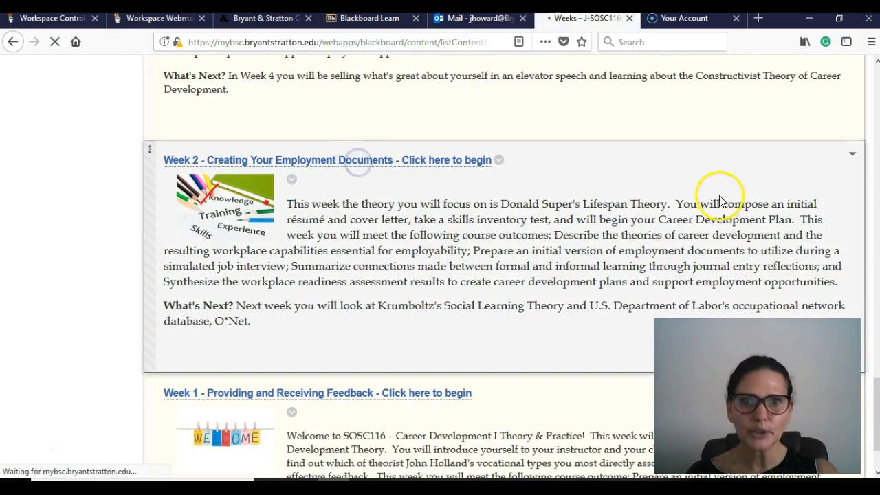
{"action": "left_click", "coordinate": [326, 159]}
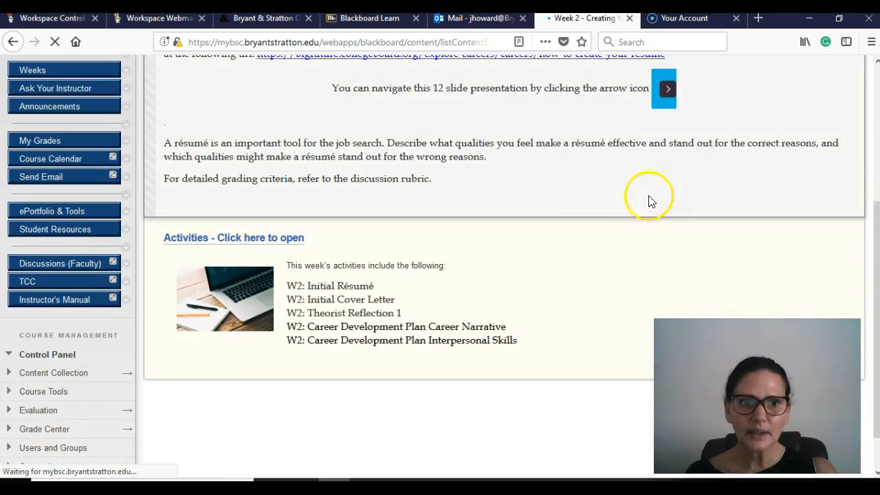
{"action": "left_click", "coordinate": [192, 131]}
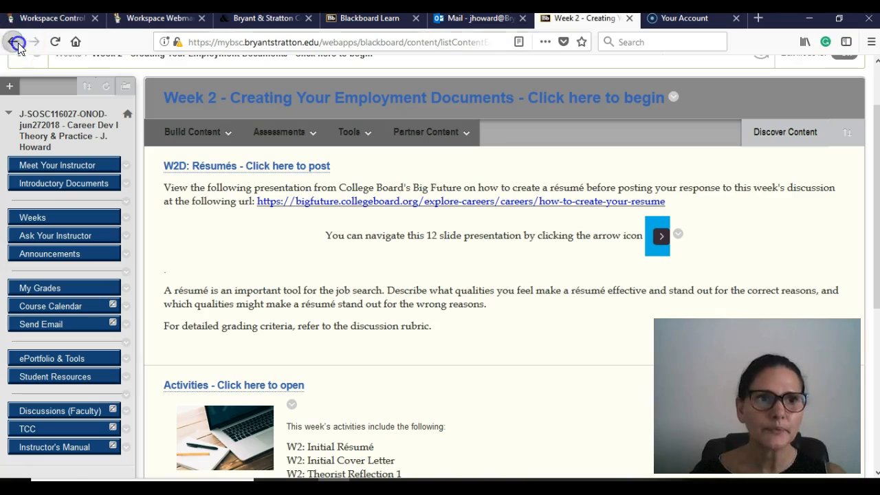
{"action": "left_click", "coordinate": [12, 41]}
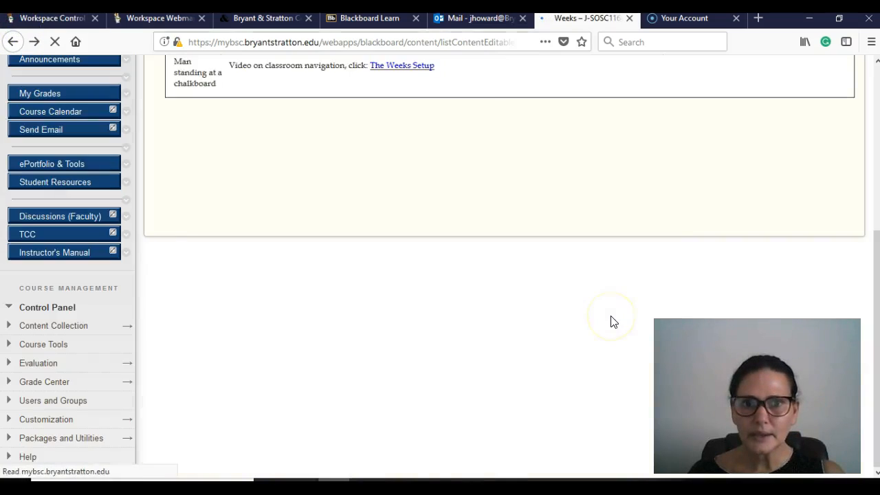
{"action": "scroll", "scroll_direction": "down", "scroll_amount": 3}
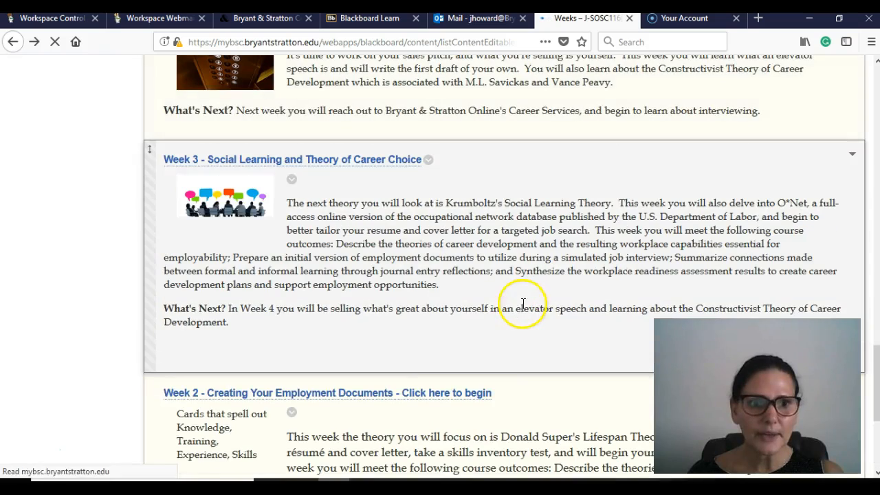
{"action": "scroll", "scroll_direction": "down", "scroll_amount": 3}
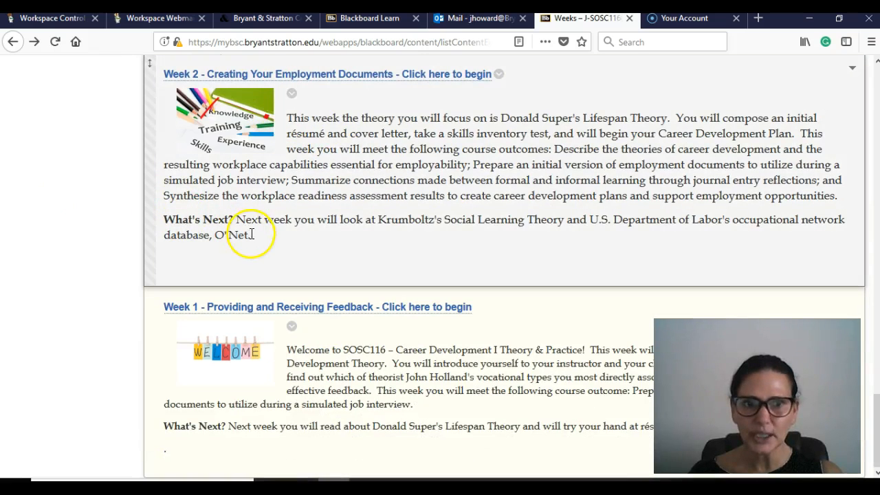
{"action": "mouse_move", "coordinate": [255, 232]}
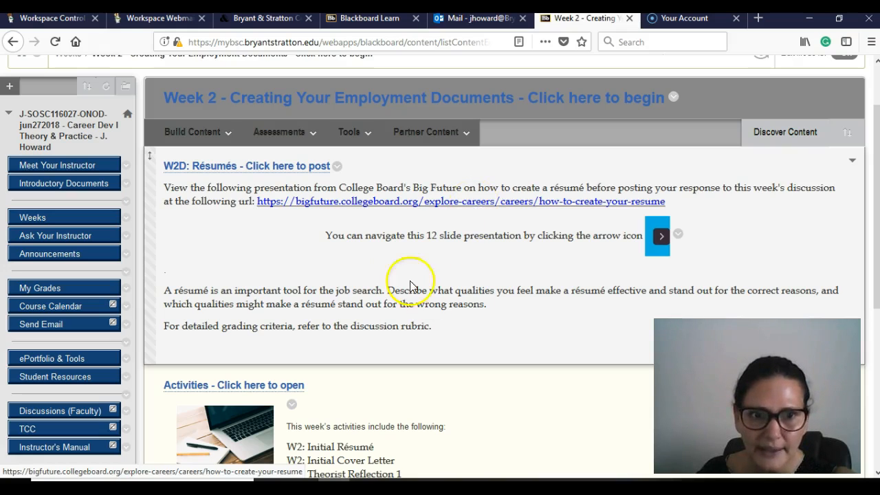
Step: Highlight the Week 2 activity list and open Activities to see the Initial Résumé deadline
{"action": "scroll", "scroll_direction": "down", "scroll_amount": 3}
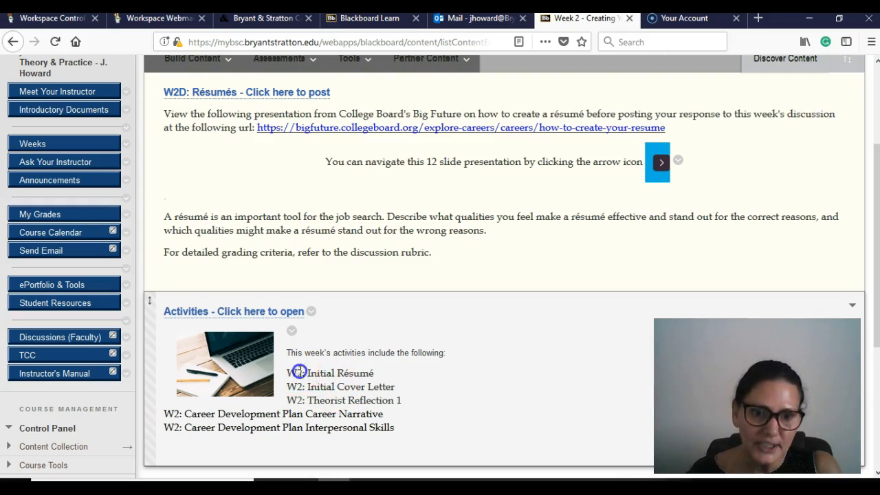
{"action": "left_click_drag", "start_coordinate": [287, 372], "coordinate": [395, 427]}
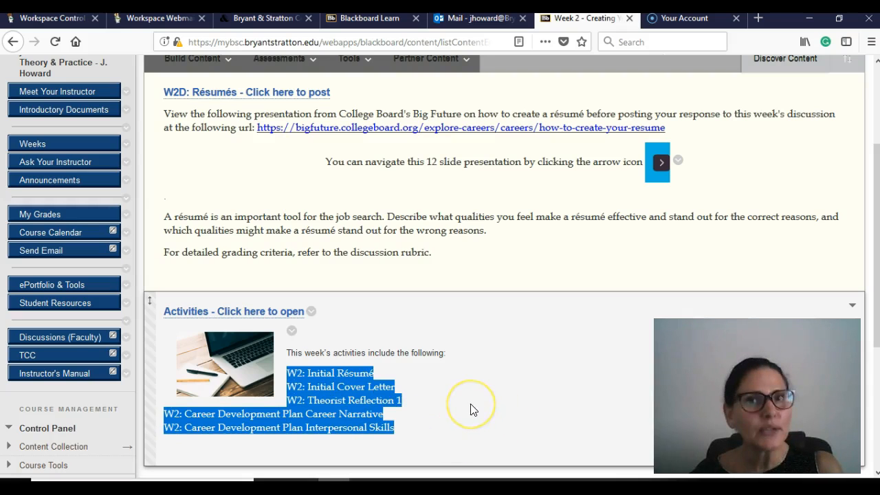
{"action": "mouse_move", "coordinate": [386, 374]}
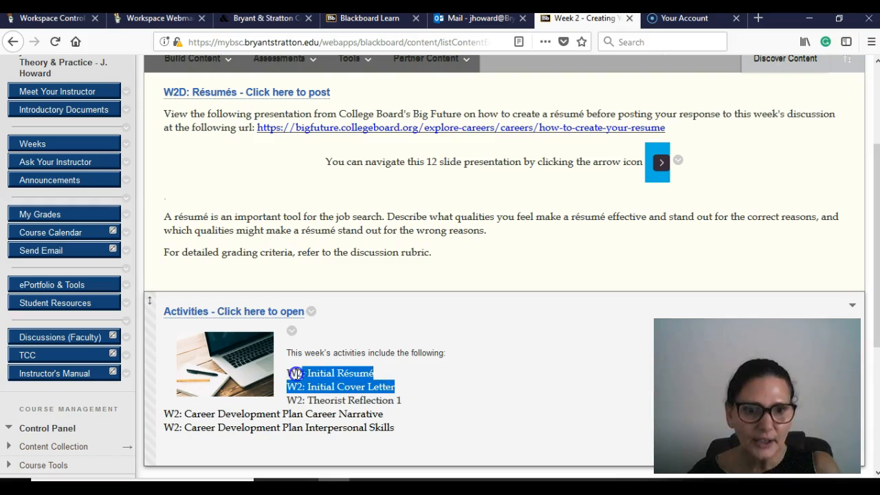
{"action": "mouse_move", "coordinate": [458, 416]}
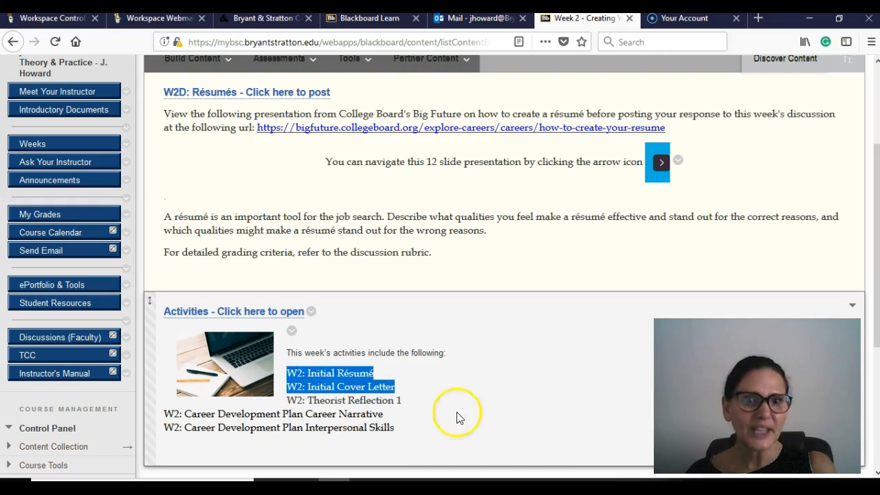
{"action": "mouse_move", "coordinate": [275, 380]}
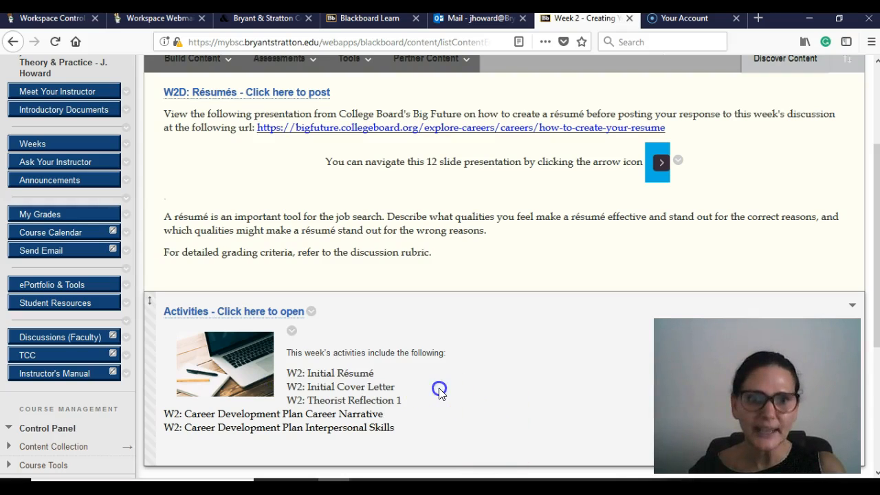
{"action": "double_click", "coordinate": [330, 387]}
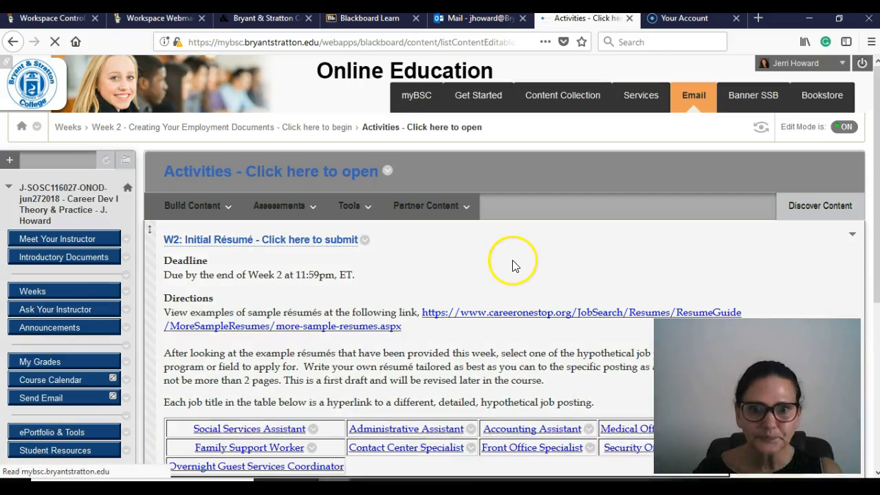
{"action": "scroll", "scroll_direction": "down", "scroll_amount": 3}
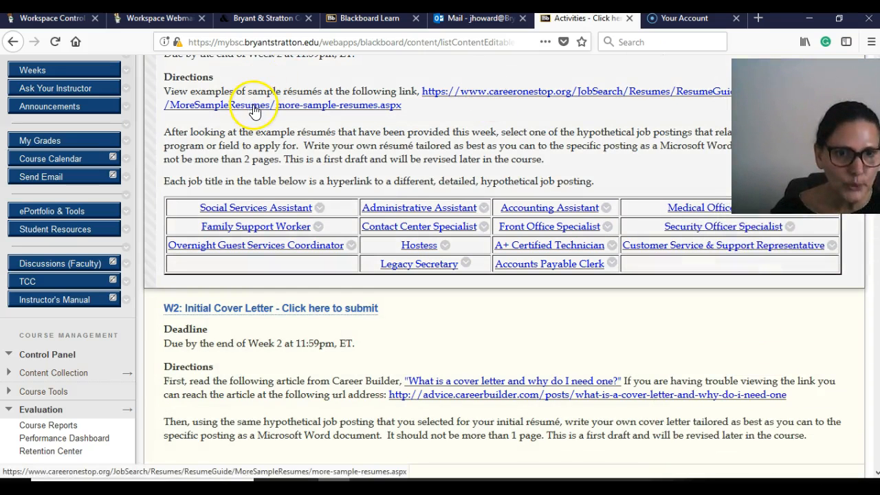
{"action": "scroll", "scroll_direction": "down", "scroll_amount": 3}
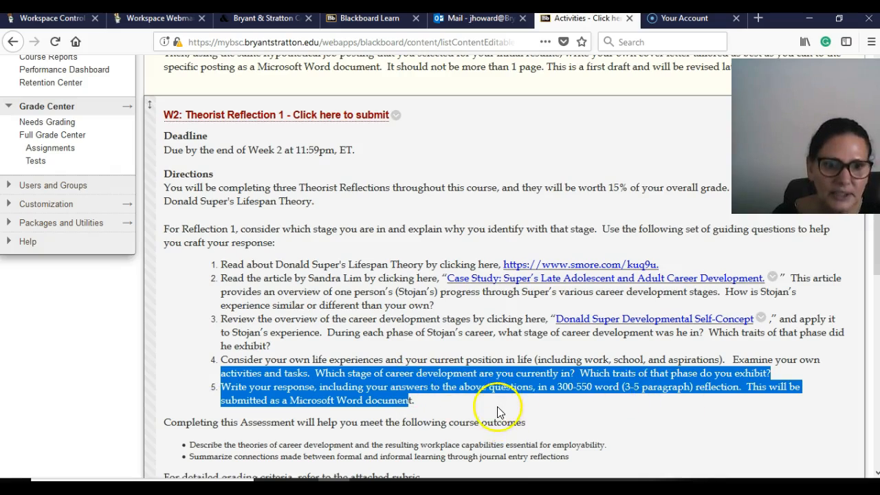
{"action": "scroll", "scroll_direction": "down", "scroll_amount": 3}
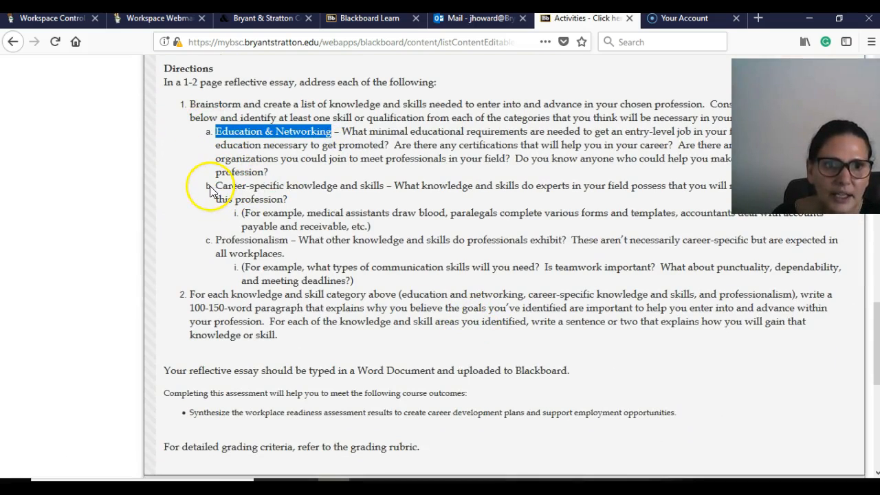
{"action": "double_click", "coordinate": [299, 186]}
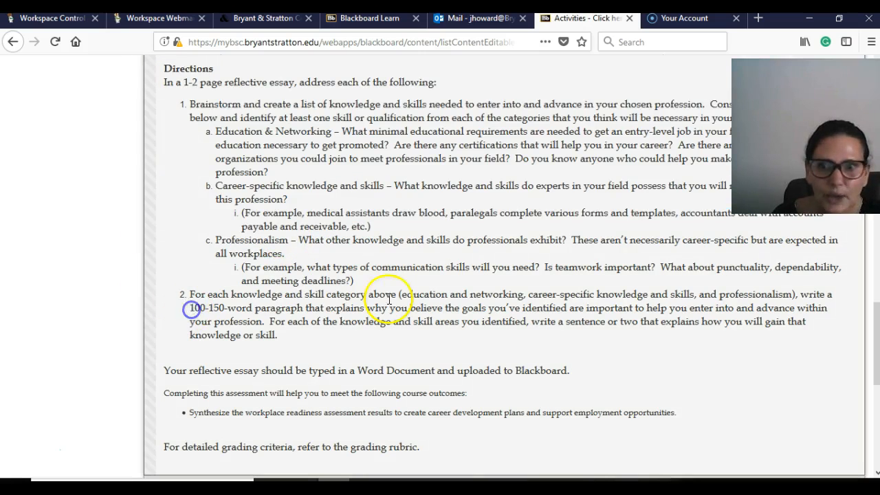
{"action": "double_click", "coordinate": [233, 307]}
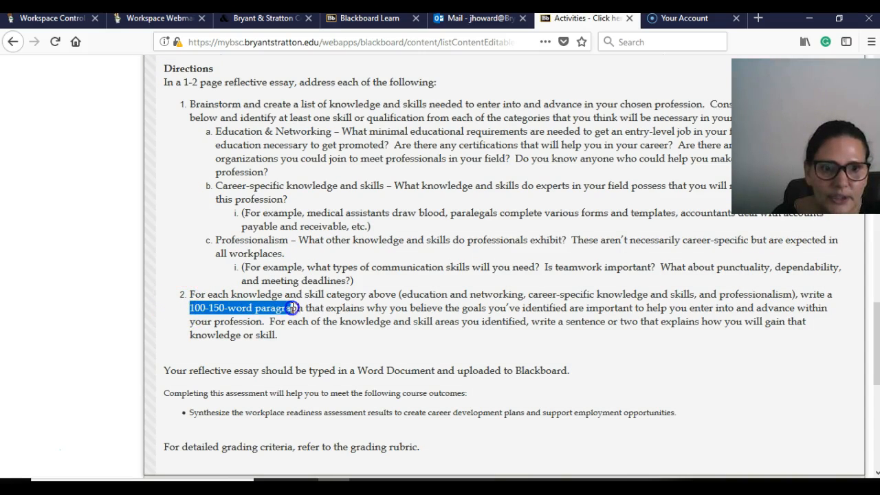
{"action": "left_click_drag", "start_coordinate": [292, 307], "coordinate": [413, 307]}
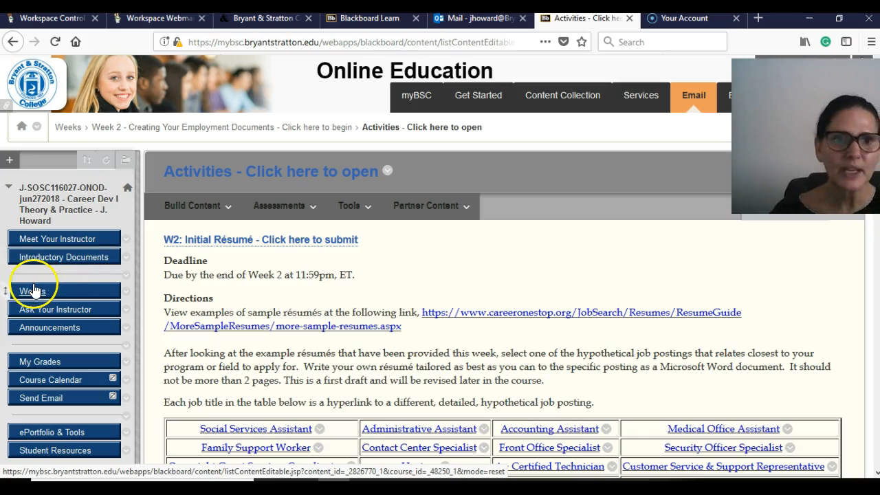
Step: On the Weeks page, highlight Week 3's O*Net description and open Week 3
{"action": "left_click", "coordinate": [32, 290]}
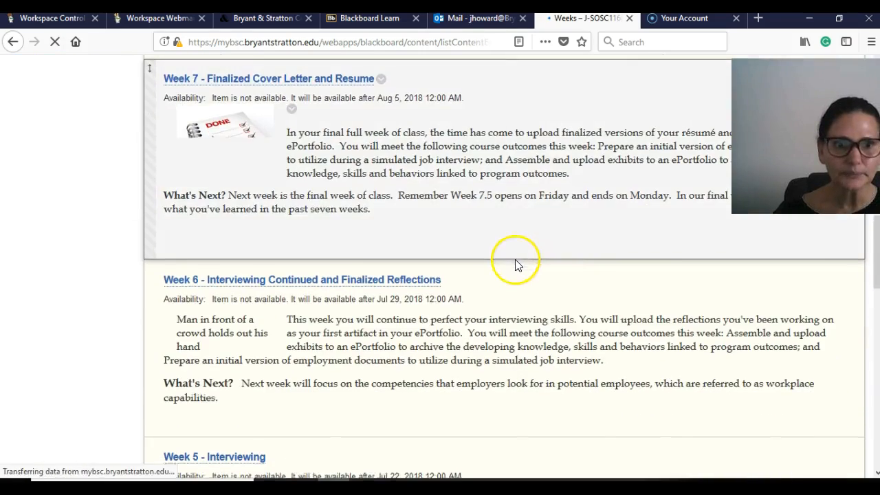
{"action": "scroll", "scroll_direction": "down", "scroll_amount": 3}
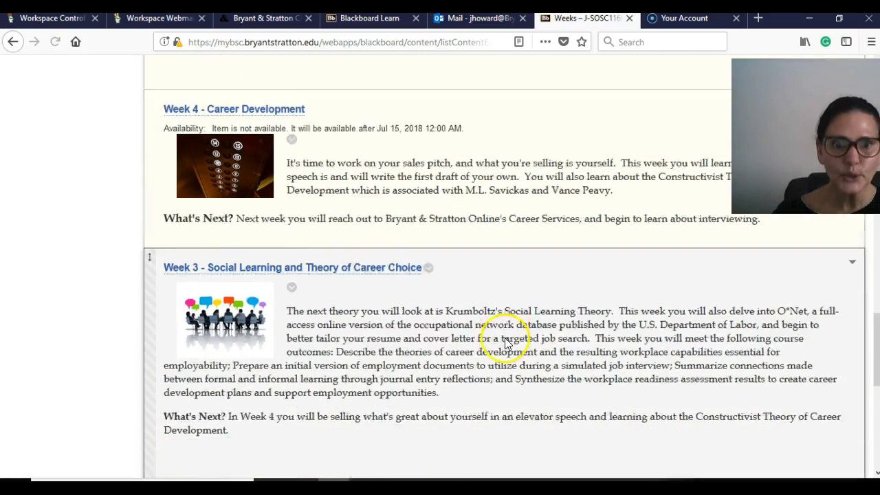
{"action": "scroll", "scroll_direction": "down", "scroll_amount": 3}
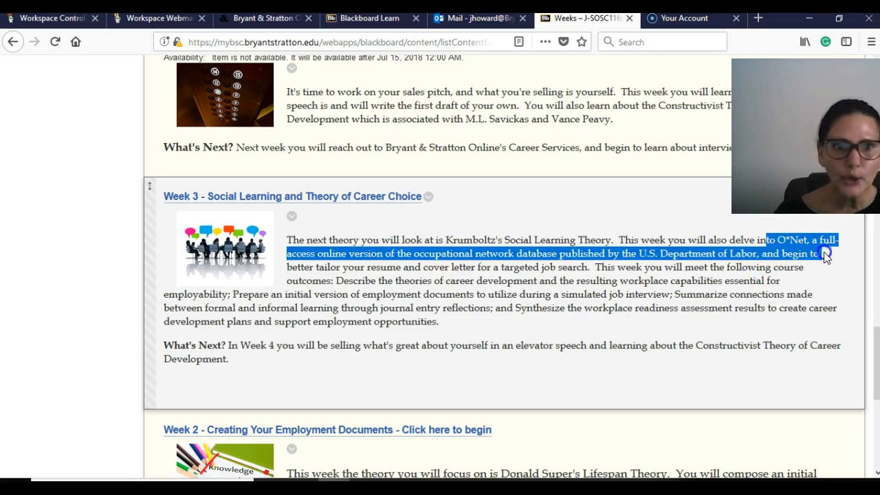
{"action": "left_click_drag", "start_coordinate": [825, 253], "coordinate": [825, 321]}
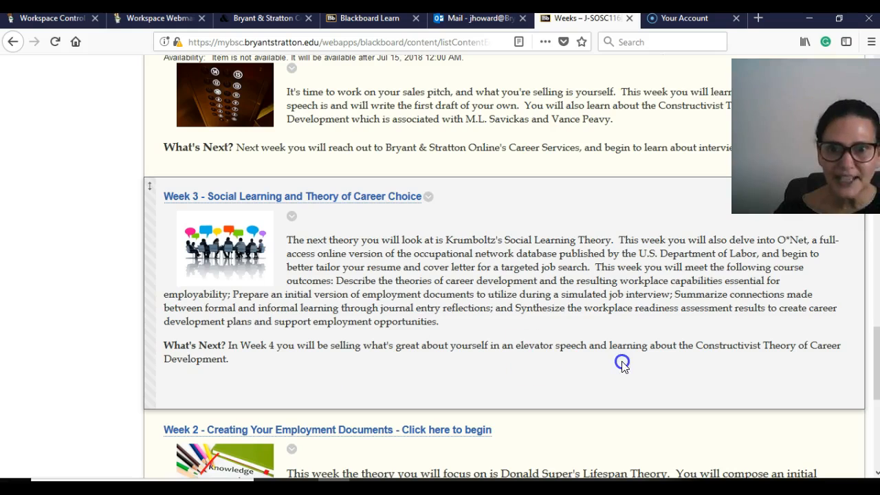
{"action": "left_click", "coordinate": [292, 196]}
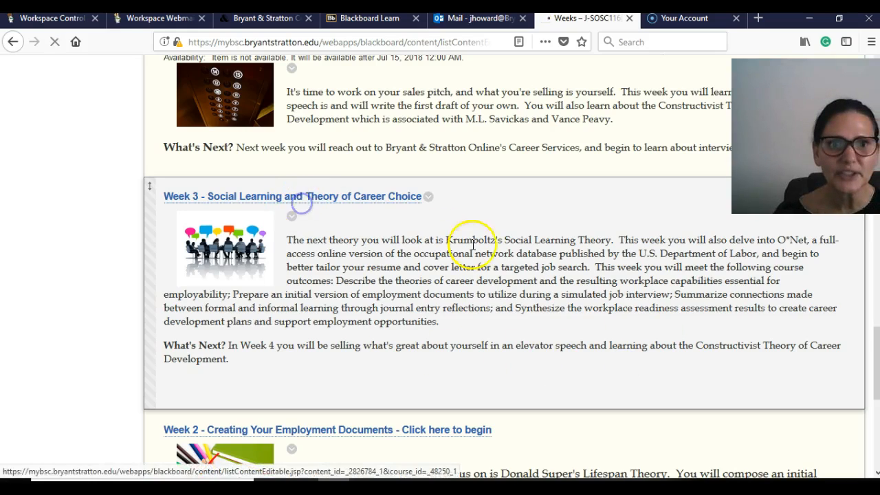
Step: View the Week 3 Theory of Career Choice discussion and open its Activities link
{"action": "left_click", "coordinate": [292, 196]}
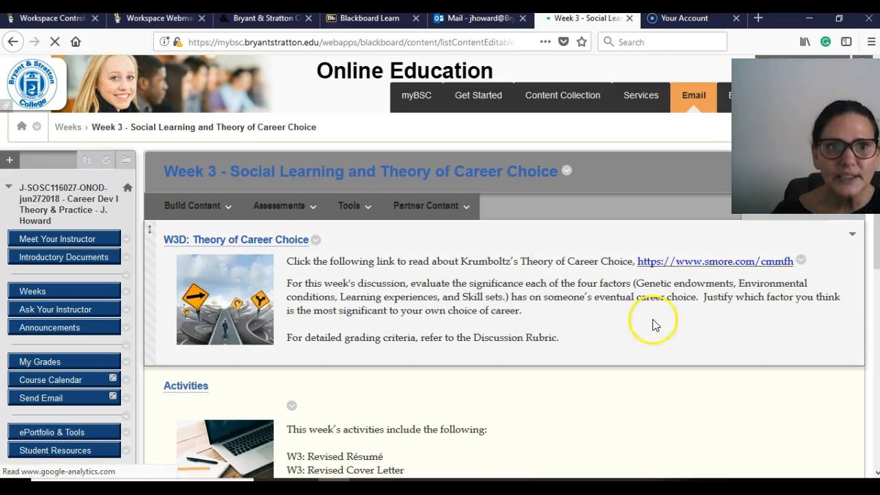
{"action": "mouse_move", "coordinate": [700, 269]}
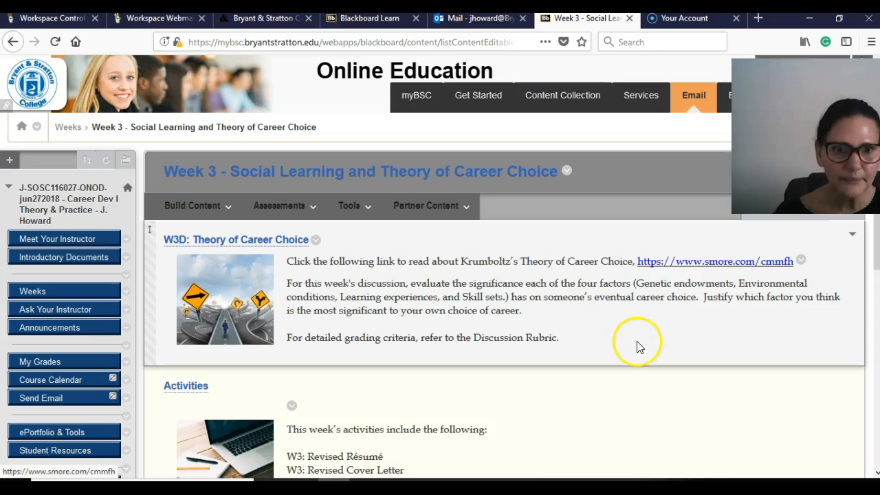
{"action": "scroll", "scroll_direction": "down", "scroll_amount": 3}
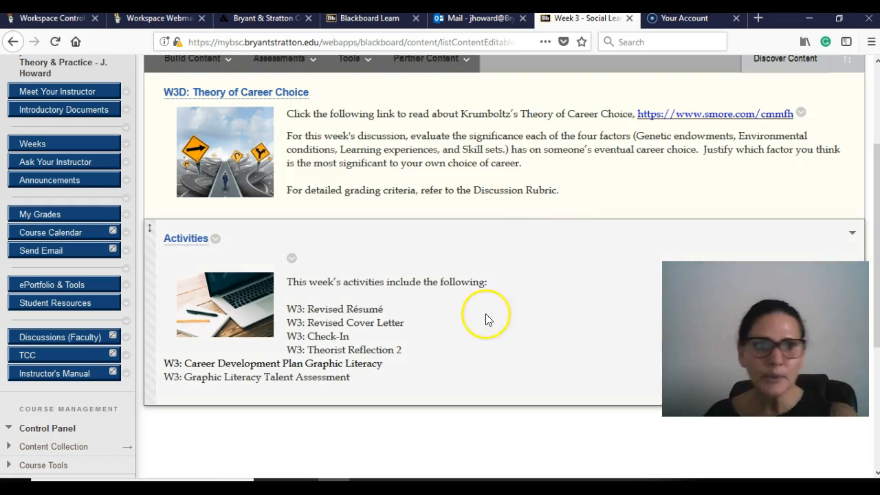
{"action": "left_click", "coordinate": [184, 238]}
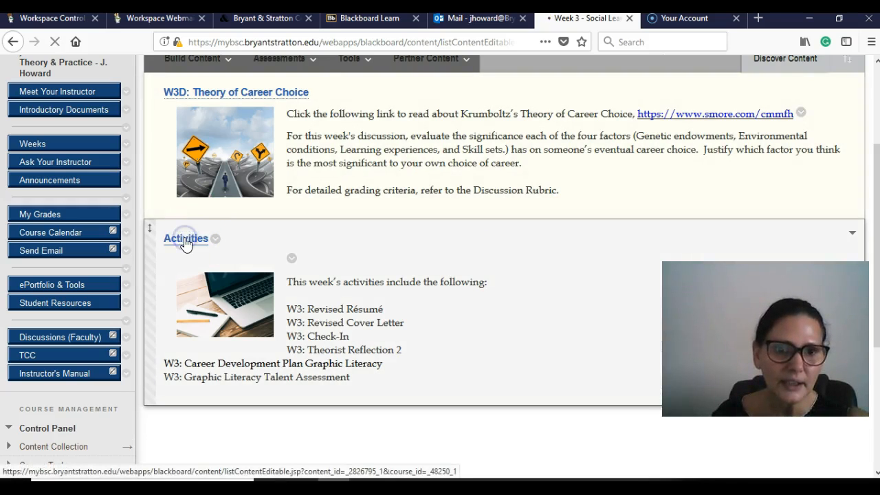
Step: Scroll through the Week 3 assignments, from Revised Résumé and Cover Letter to Check-in
{"action": "left_click", "coordinate": [184, 237]}
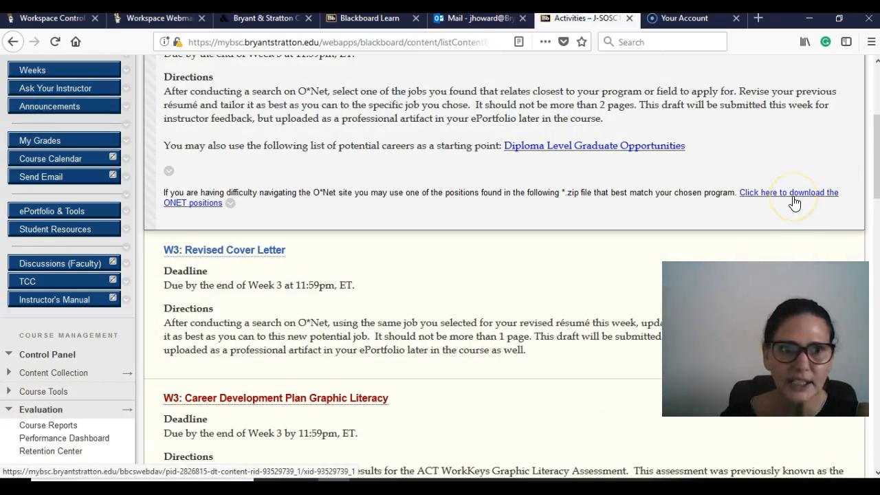
{"action": "scroll", "scroll_direction": "down", "scroll_amount": 3}
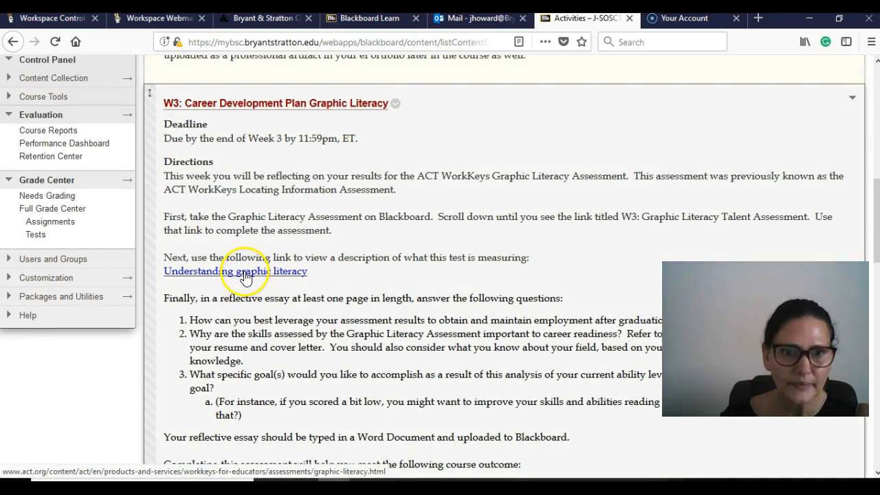
{"action": "scroll", "scroll_direction": "down", "scroll_amount": 3}
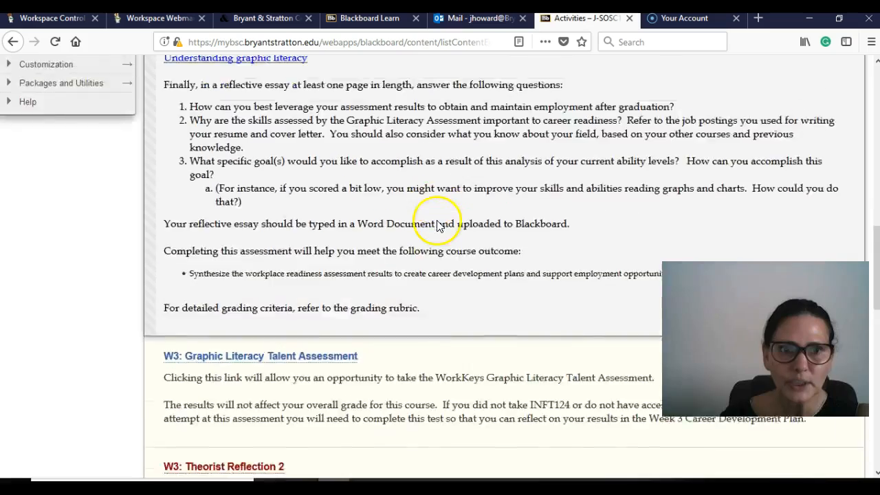
{"action": "scroll", "scroll_direction": "down", "scroll_amount": 3}
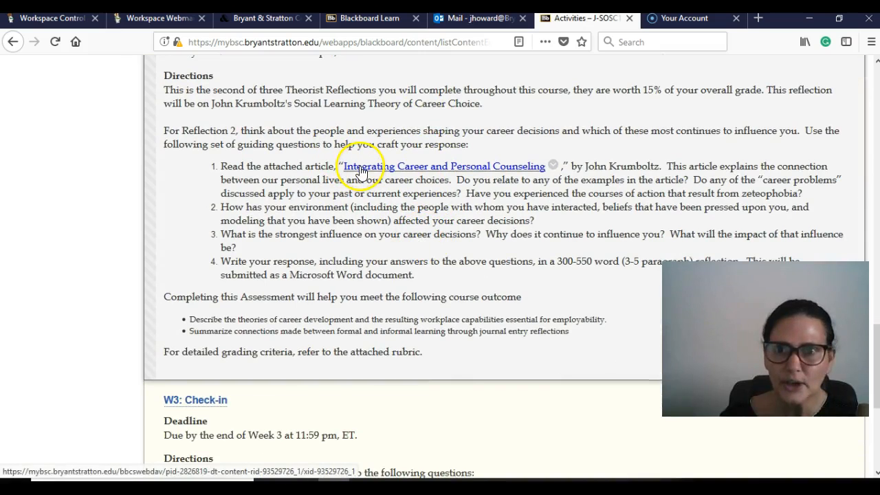
{"action": "scroll", "scroll_direction": "down", "scroll_amount": 3}
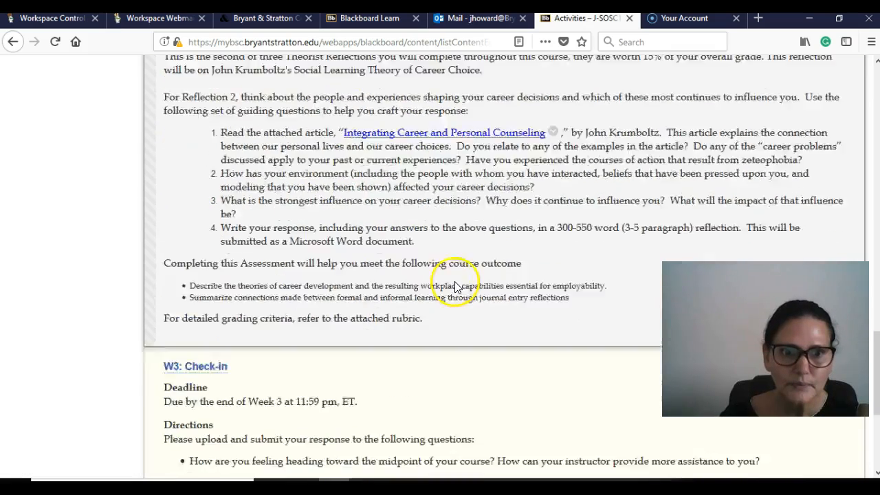
{"action": "scroll", "scroll_direction": "down", "scroll_amount": 3}
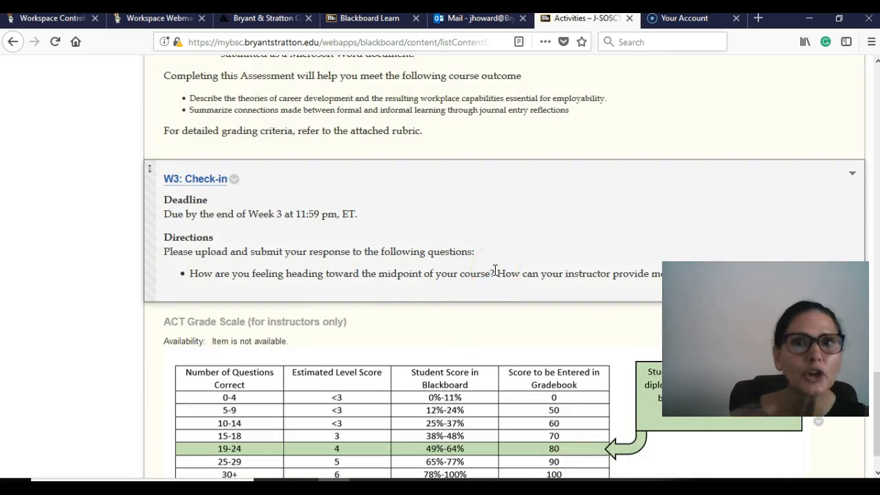
{"action": "scroll", "scroll_direction": "down", "scroll_amount": 3}
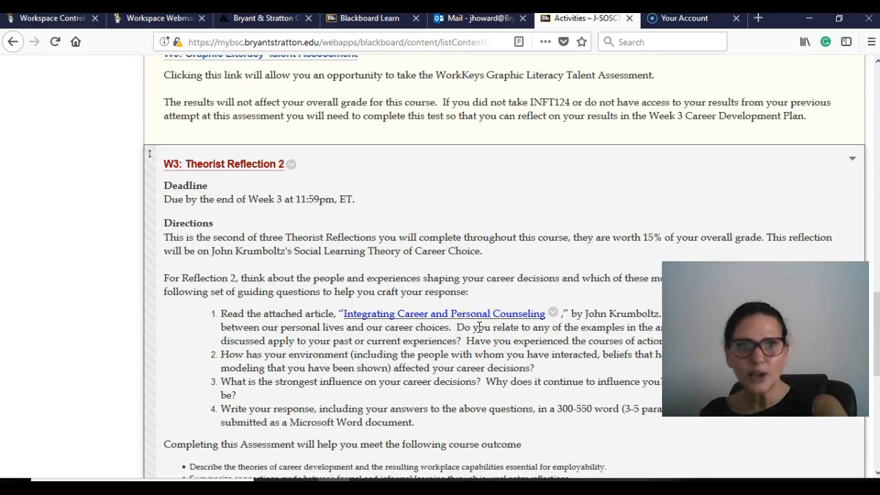
{"action": "scroll", "scroll_direction": "down", "scroll_amount": 3}
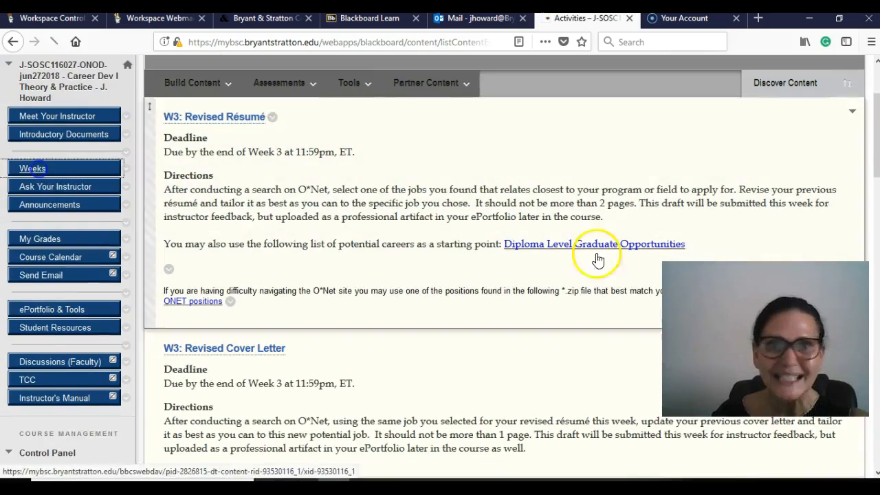
Step: Return to Weeks and scroll past the navigation tips to Week 7.5 Final Week
{"action": "left_click", "coordinate": [33, 167]}
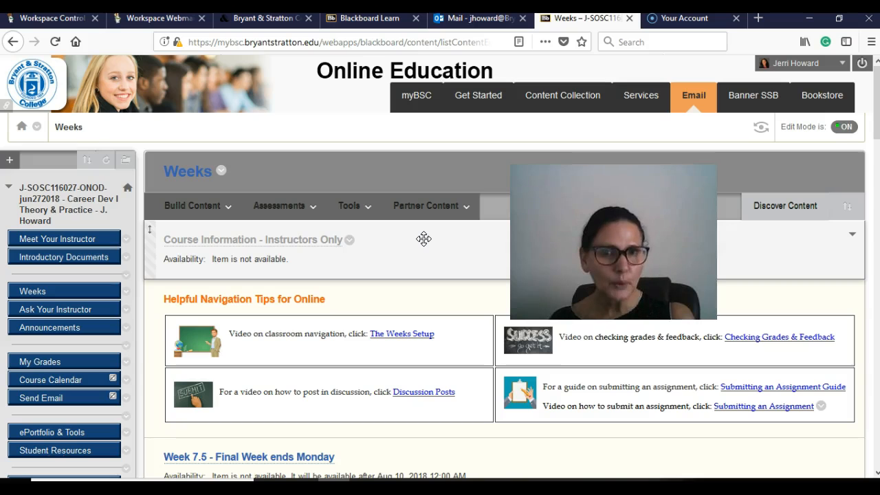
{"action": "left_click", "coordinate": [280, 205]}
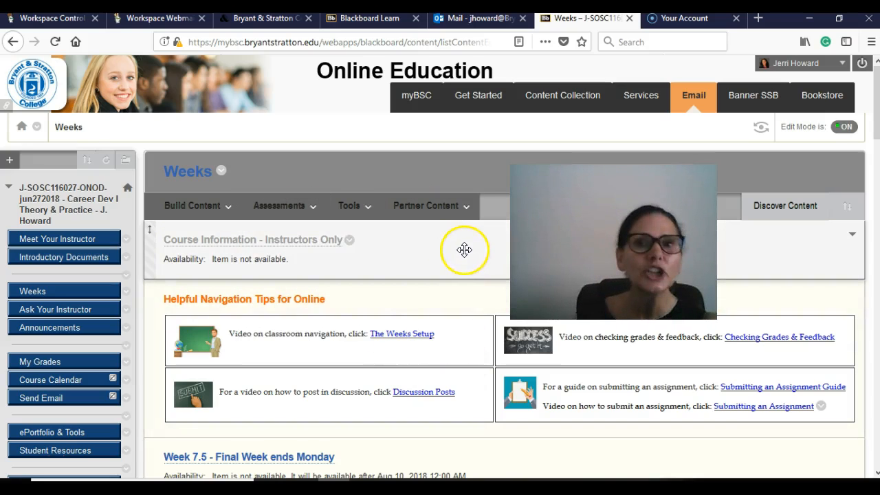
{"action": "scroll", "scroll_direction": "down", "scroll_amount": 3}
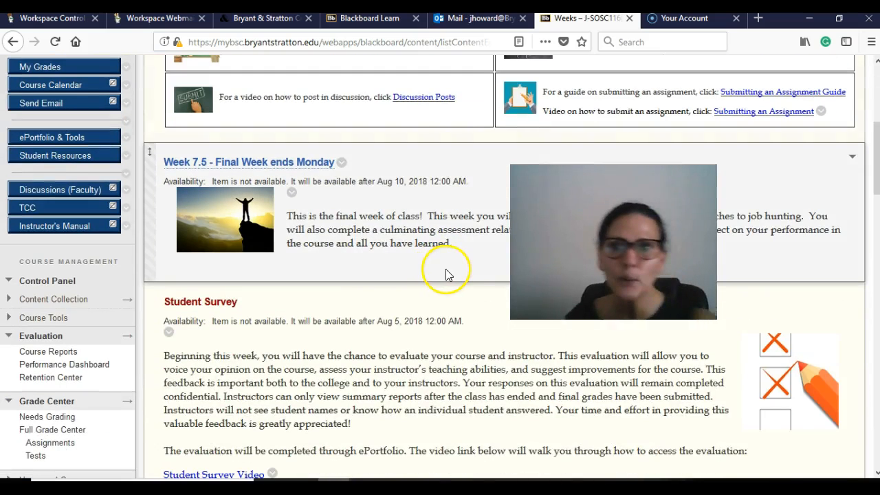